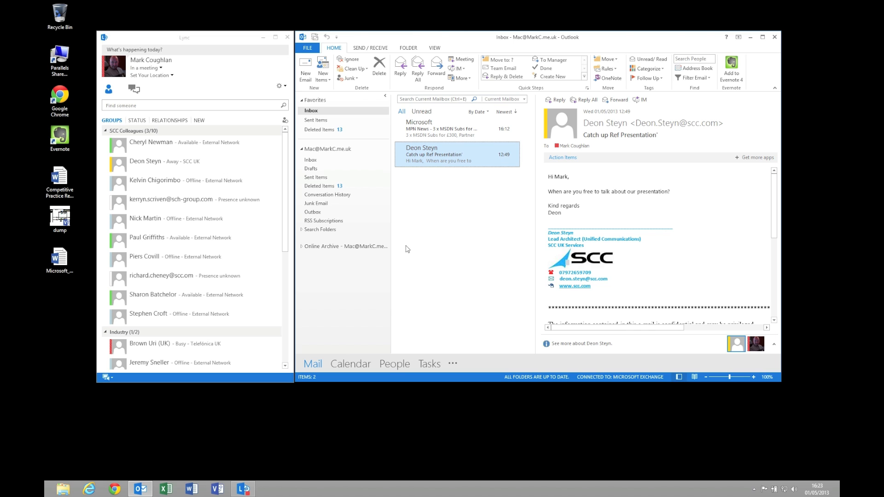
{"action": "mouse_move", "coordinate": [407, 230]}
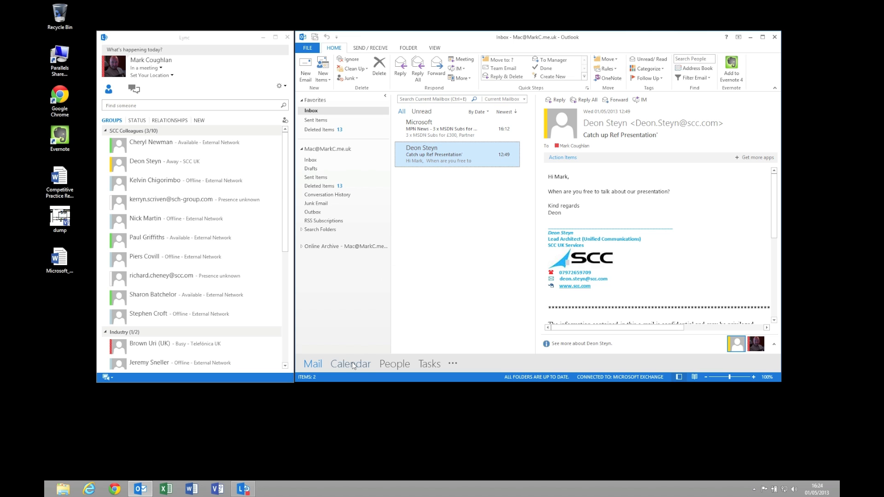
Step: Schedule a new Lync meeting with the suggested attendee, subject 'Meeting about upcoming presentation'
{"action": "left_click", "coordinate": [350, 363]}
{"action": "type", "text": "ma"}
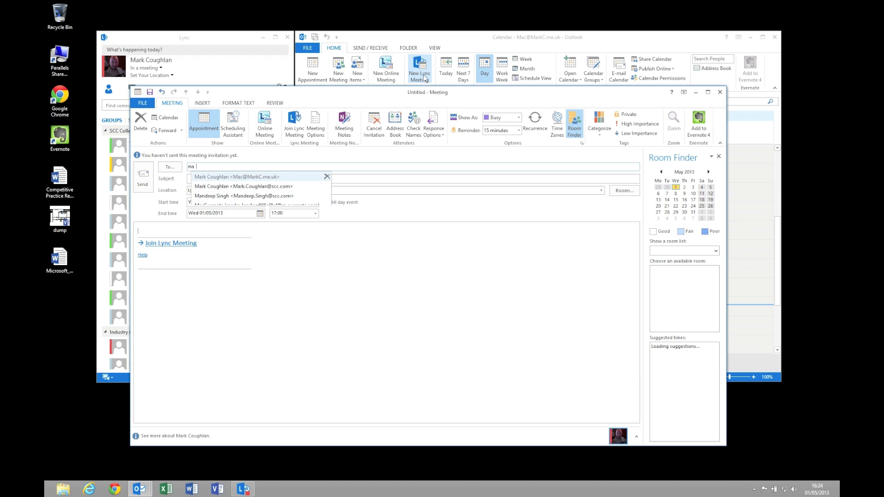
{"action": "left_click", "coordinate": [237, 177]}
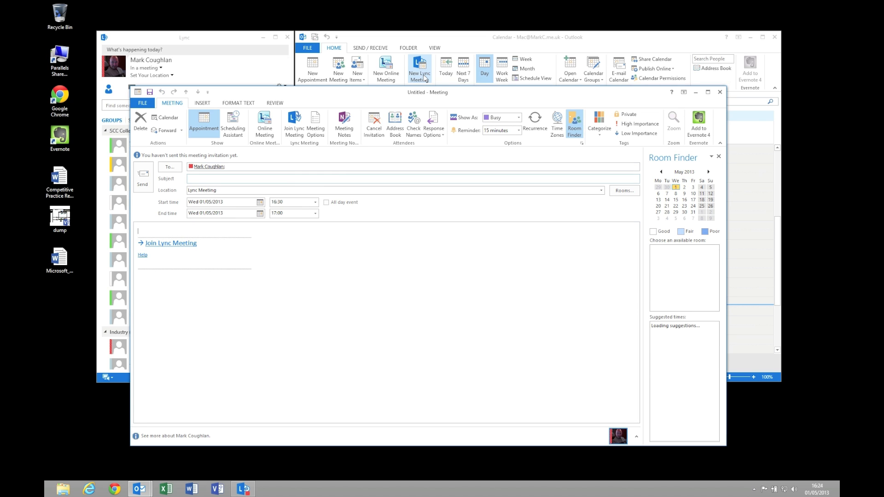
{"action": "type", "text": "Meeting about u"}
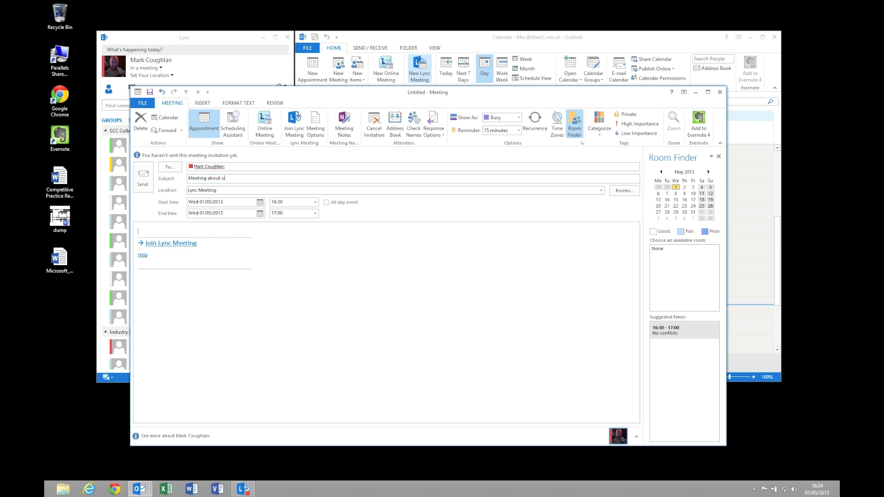
{"action": "type", "text": "pcoming present"}
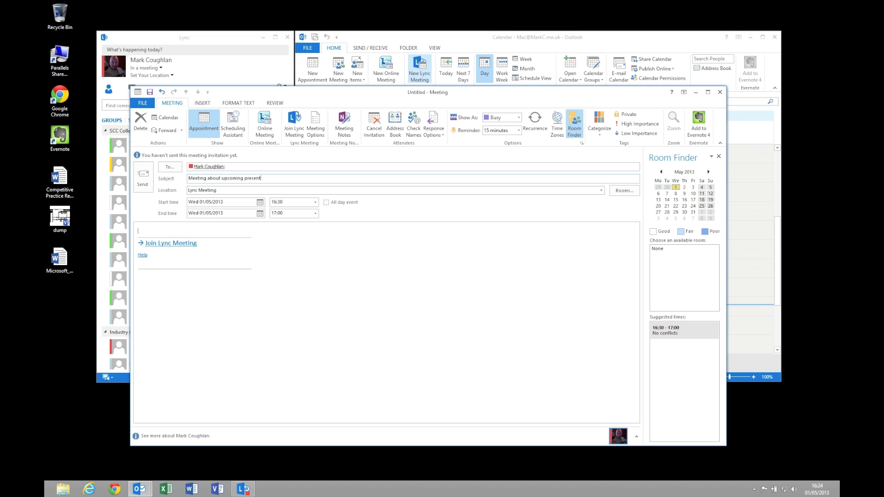
{"action": "type", "text": "ation"}
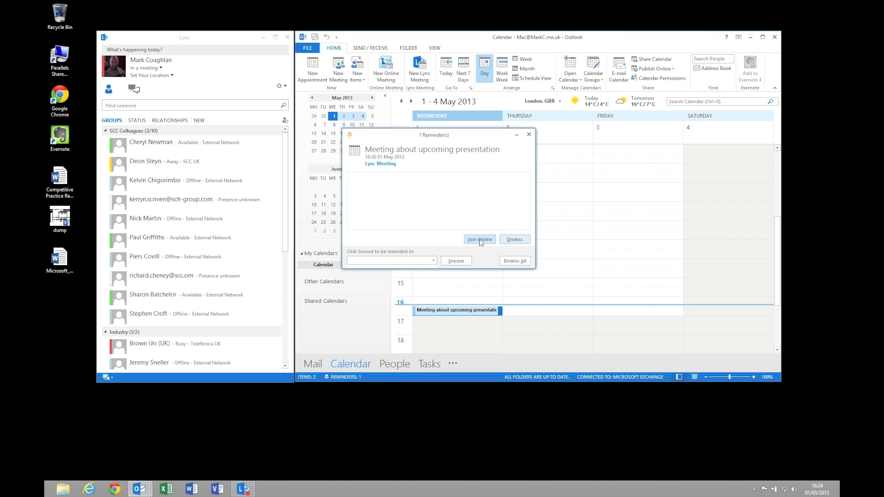
Step: Join the meeting from its reminder using Lync for full audio and video
{"action": "left_click", "coordinate": [478, 240]}
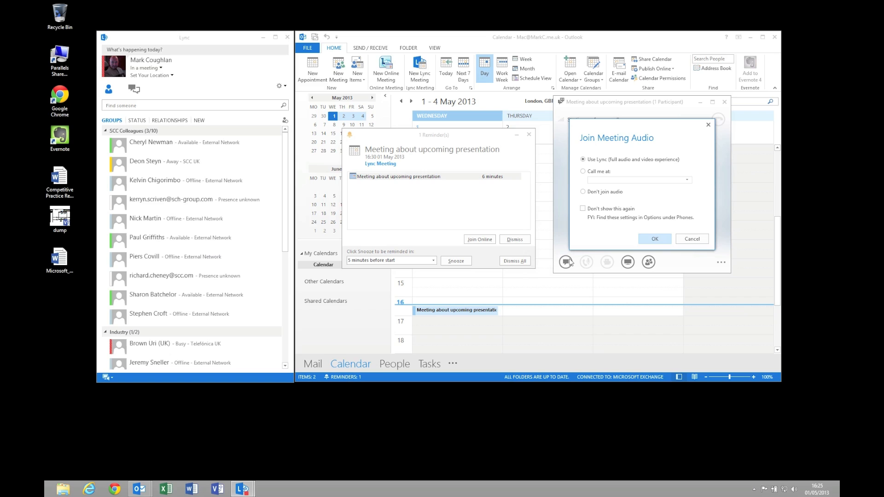
{"action": "mouse_move", "coordinate": [587, 229]}
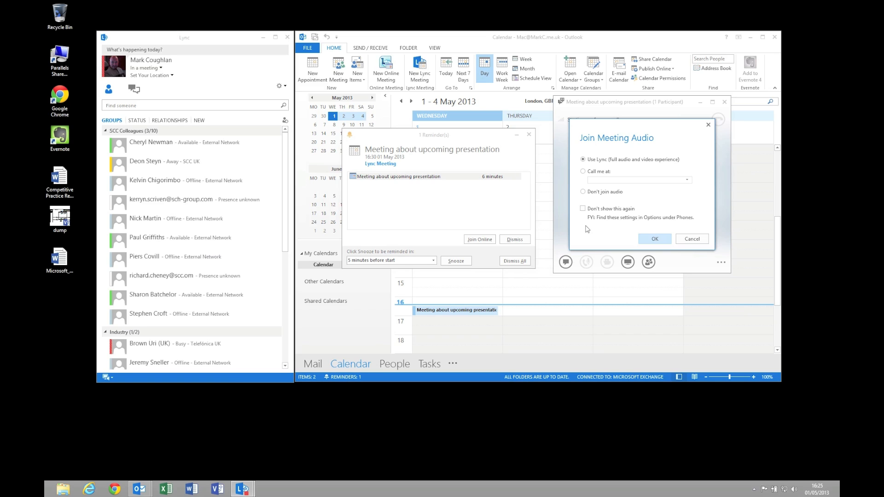
{"action": "left_click", "coordinate": [583, 160]}
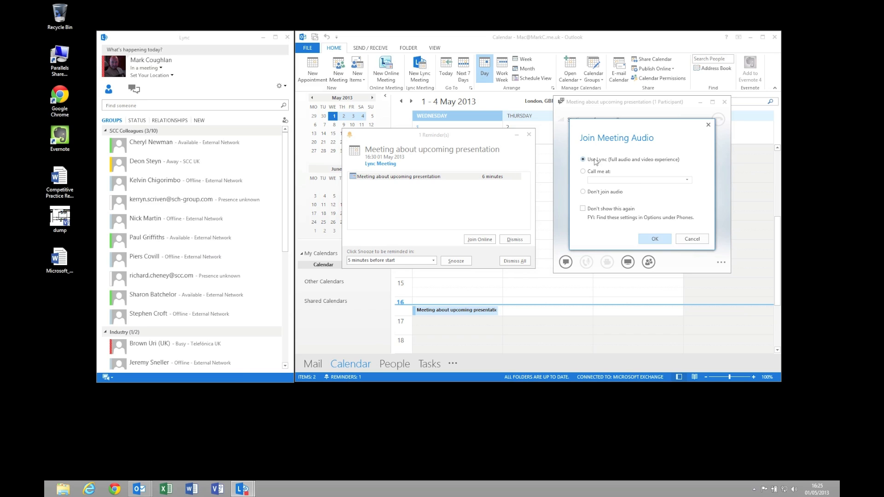
{"action": "left_click", "coordinate": [653, 238]}
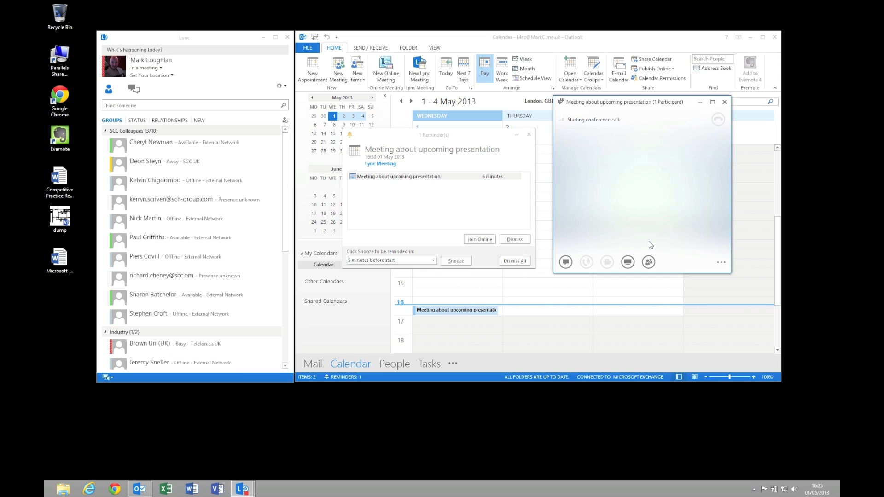
{"action": "left_click", "coordinate": [587, 261]}
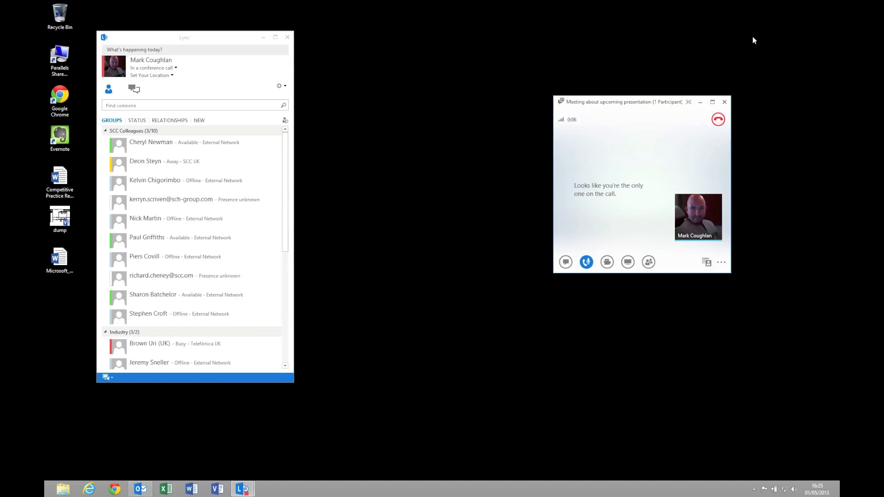
{"action": "mouse_move", "coordinate": [509, 128]}
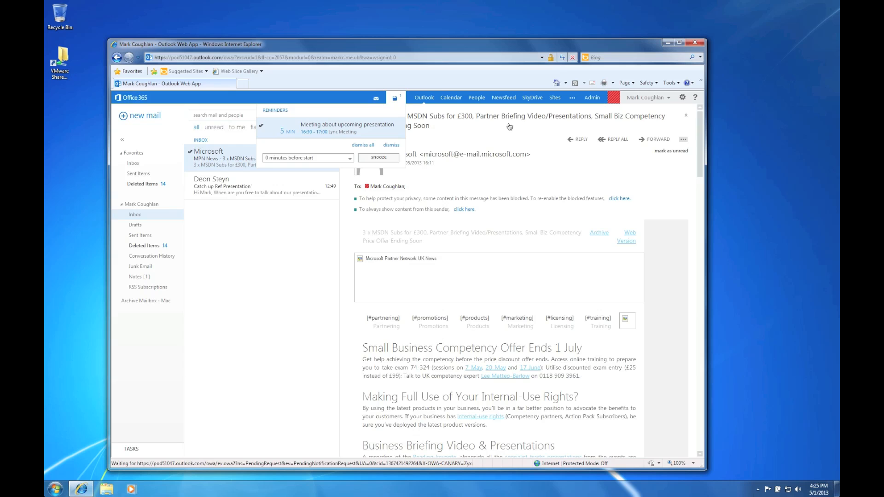
{"action": "mouse_move", "coordinate": [337, 161]}
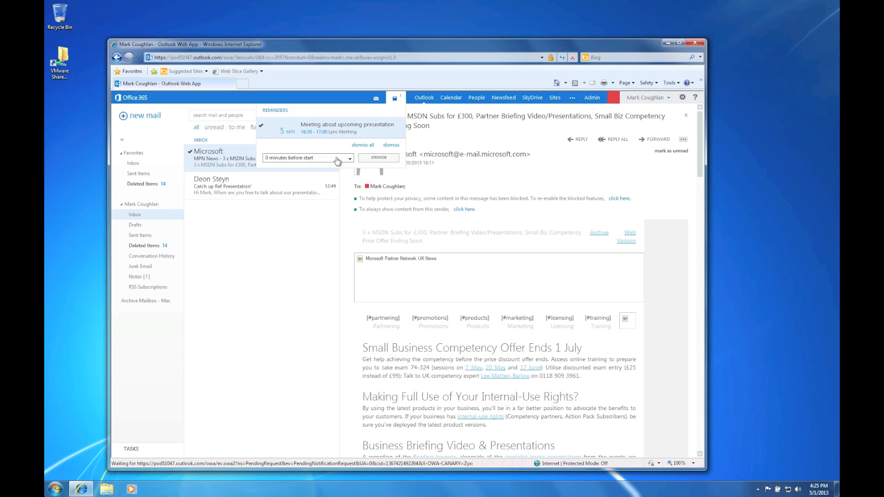
{"action": "mouse_move", "coordinate": [321, 262]}
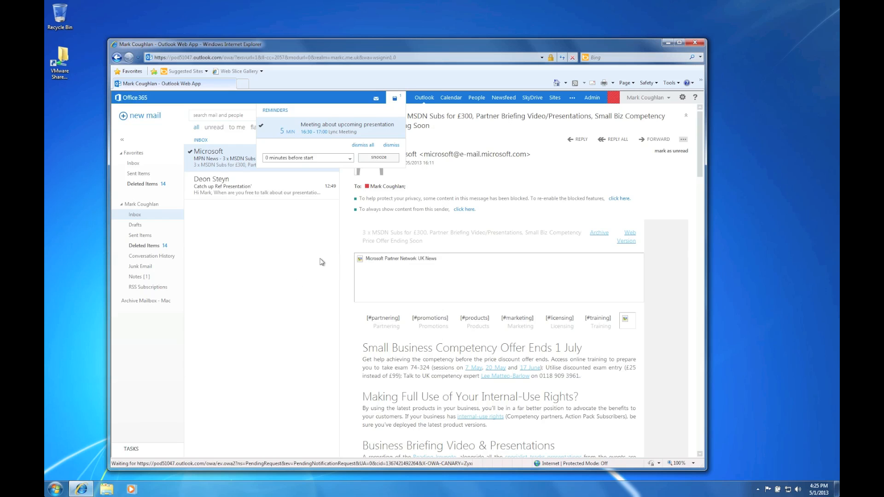
Step: From the Outlook Web App calendar event, follow the Join Lync Meeting link to the guest page
{"action": "left_click", "coordinate": [390, 144]}
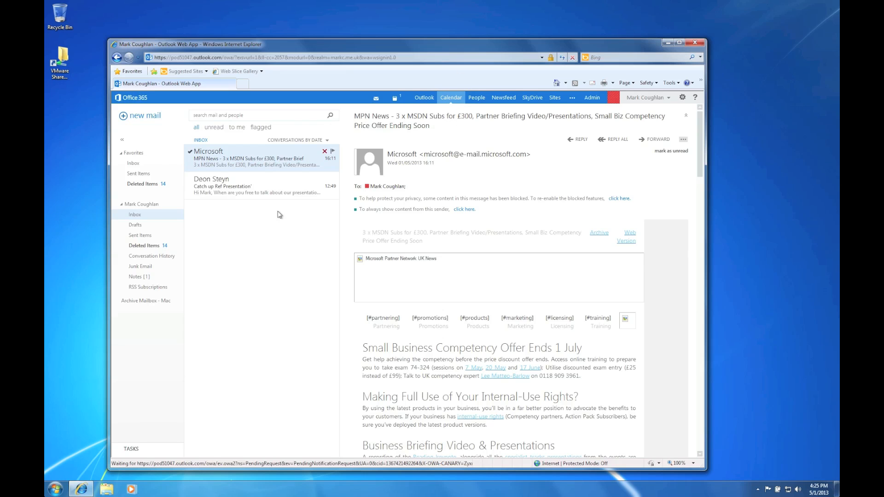
{"action": "left_click", "coordinate": [450, 97]}
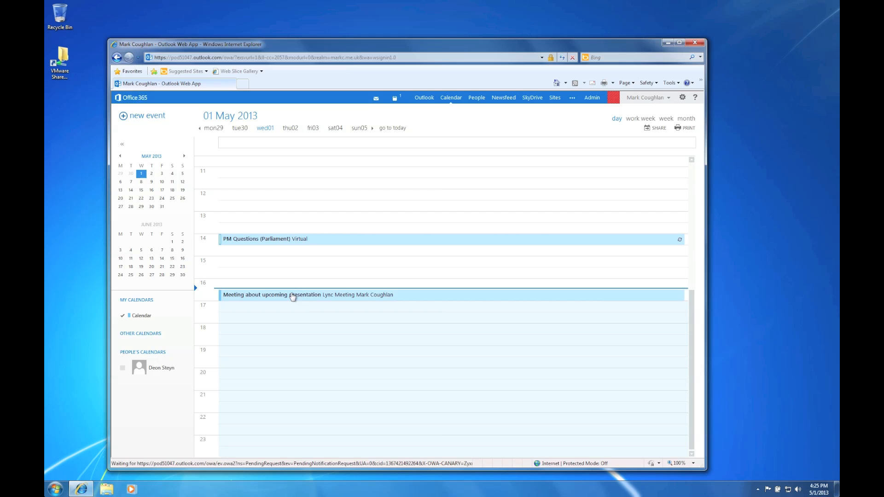
{"action": "left_click", "coordinate": [293, 294]}
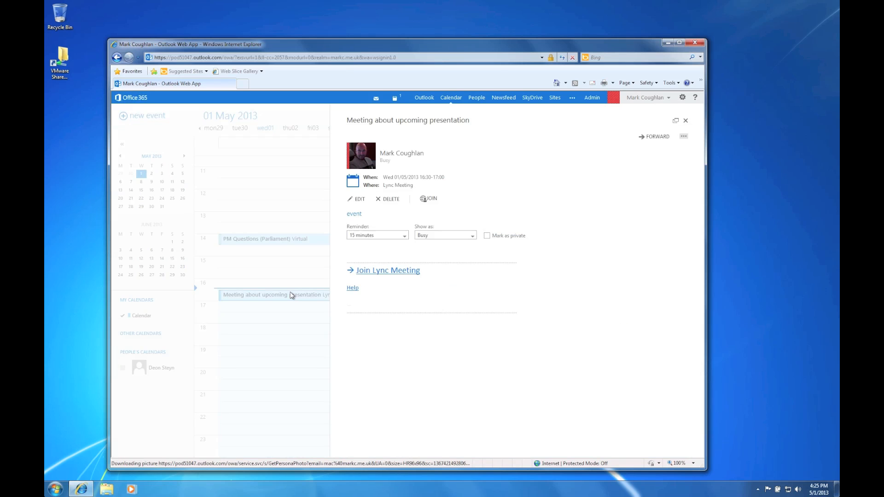
{"action": "mouse_move", "coordinate": [400, 278]}
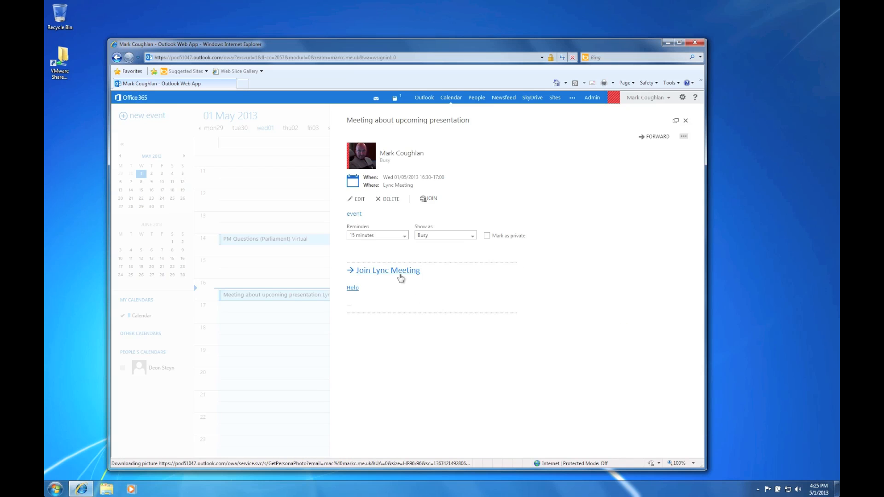
{"action": "left_click", "coordinate": [387, 270]}
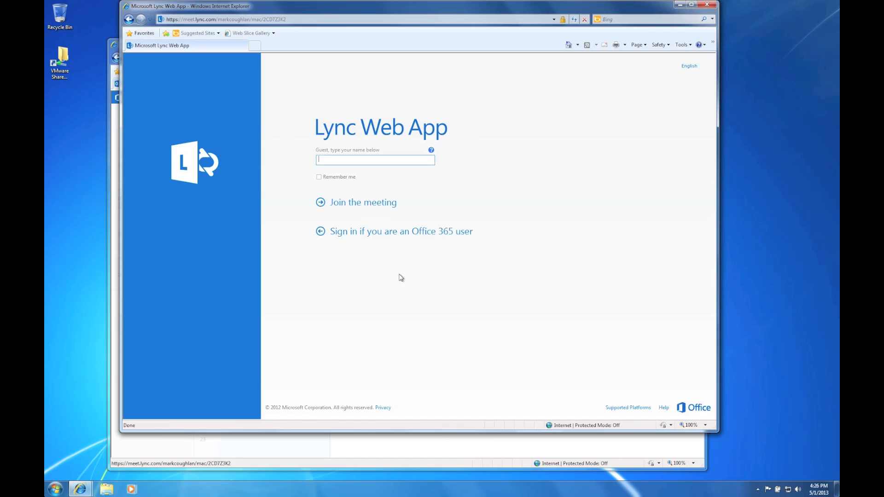
Step: Join the meeting as guest 'Der' in Lync Web App and connect the audio
{"action": "type", "text": "Derek"}
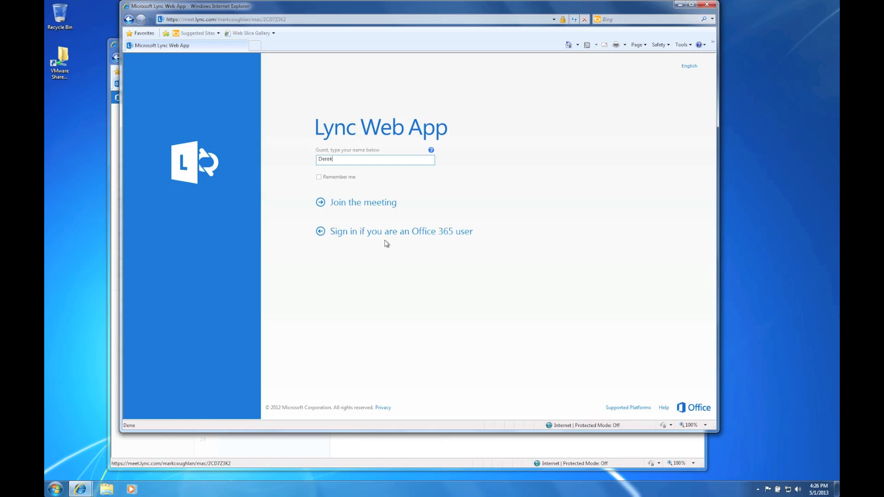
{"action": "left_click", "coordinate": [363, 202]}
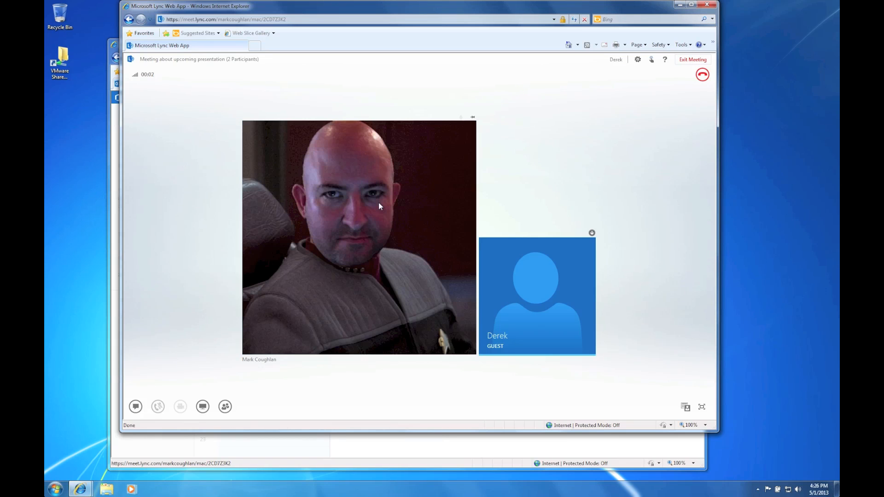
{"action": "left_click", "coordinate": [158, 406]}
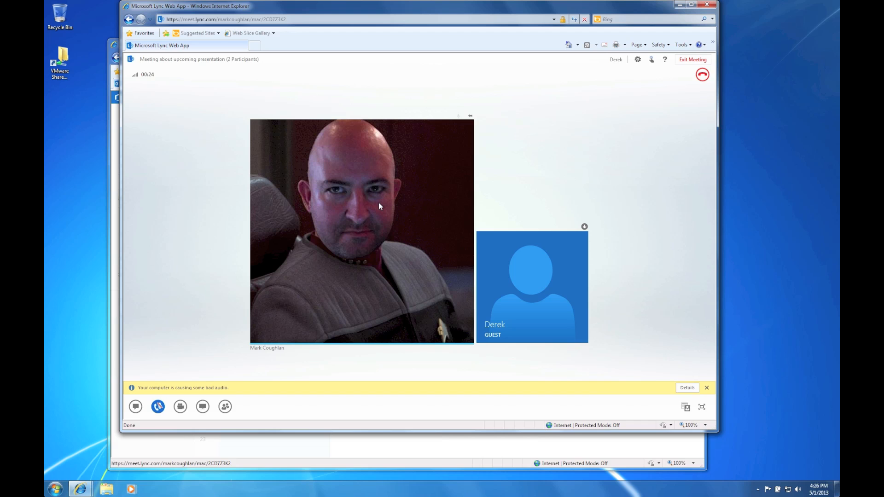
{"action": "mouse_move", "coordinate": [428, 227]}
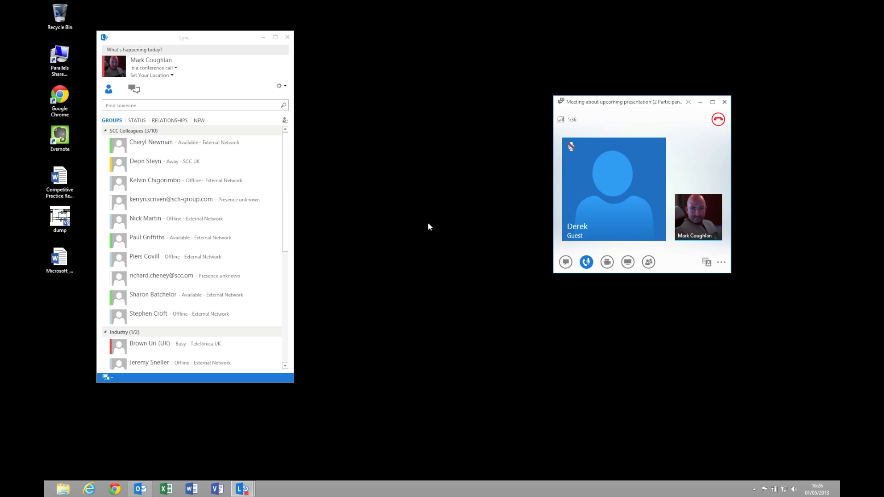
Step: Present the whole desktop to the meeting from the host's Lync window
{"action": "left_click", "coordinate": [627, 261]}
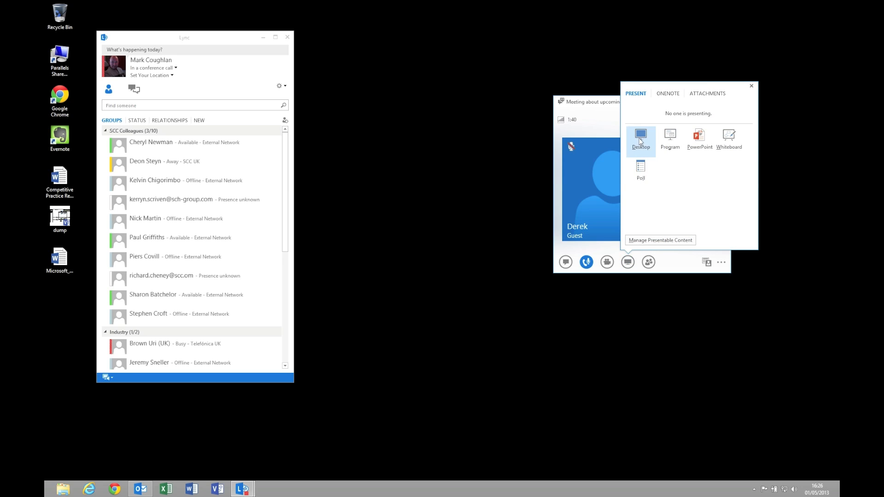
{"action": "left_click", "coordinate": [641, 140]}
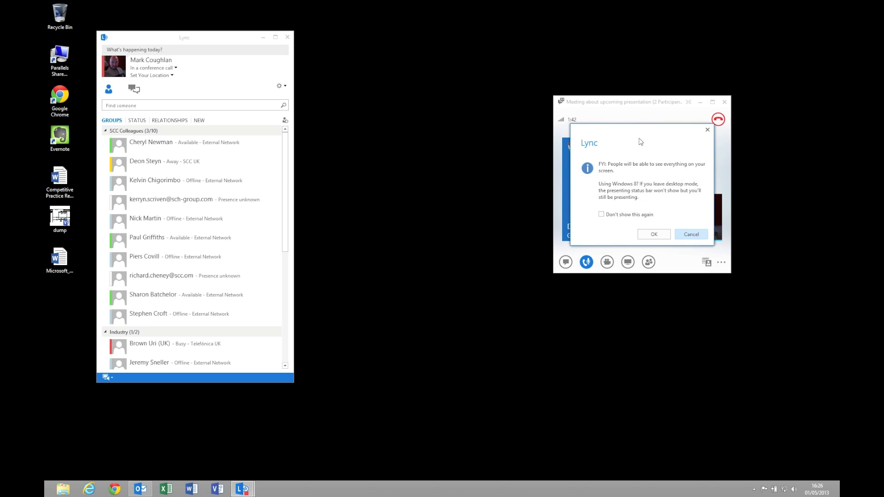
{"action": "mouse_move", "coordinate": [658, 243]}
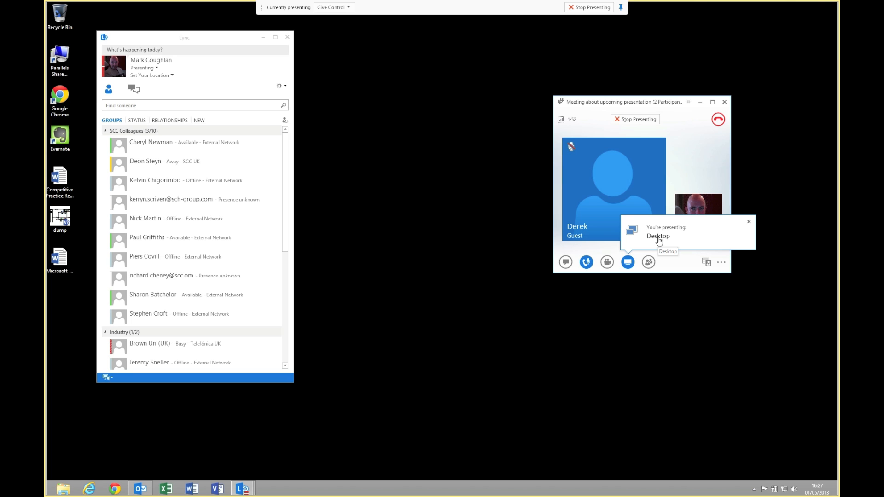
{"action": "mouse_move", "coordinate": [555, 229]}
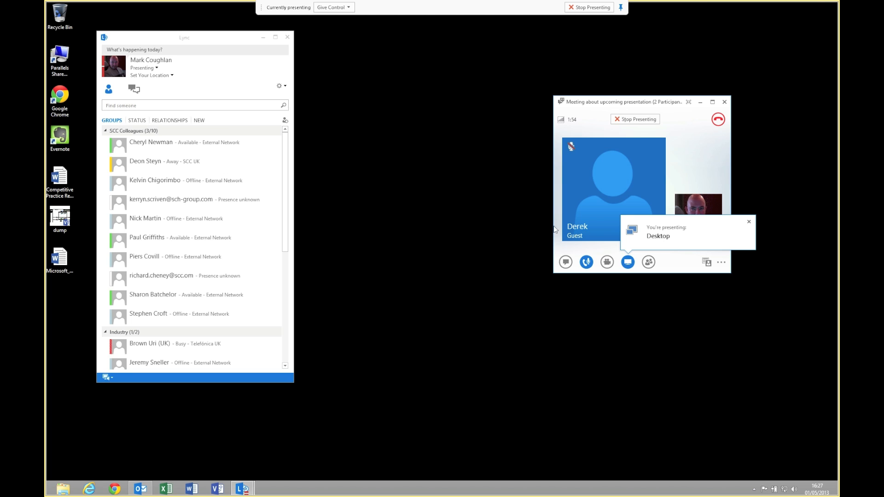
{"action": "mouse_move", "coordinate": [365, 114]}
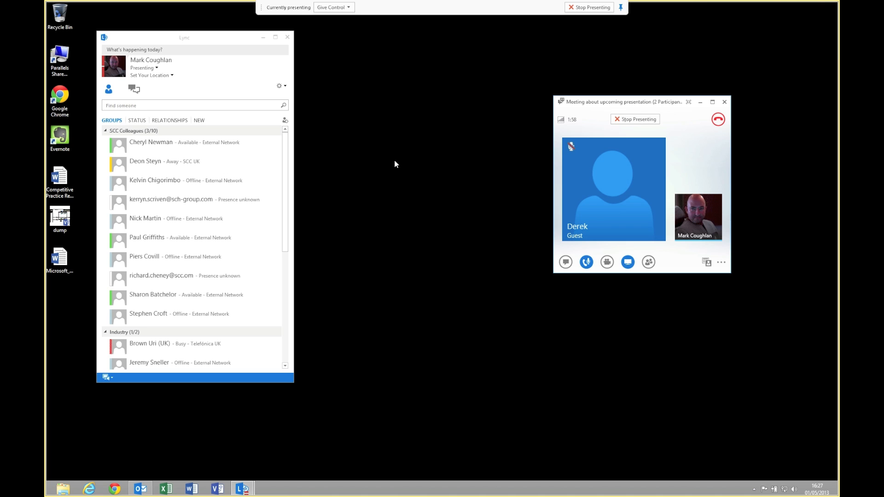
{"action": "mouse_move", "coordinate": [505, 250]}
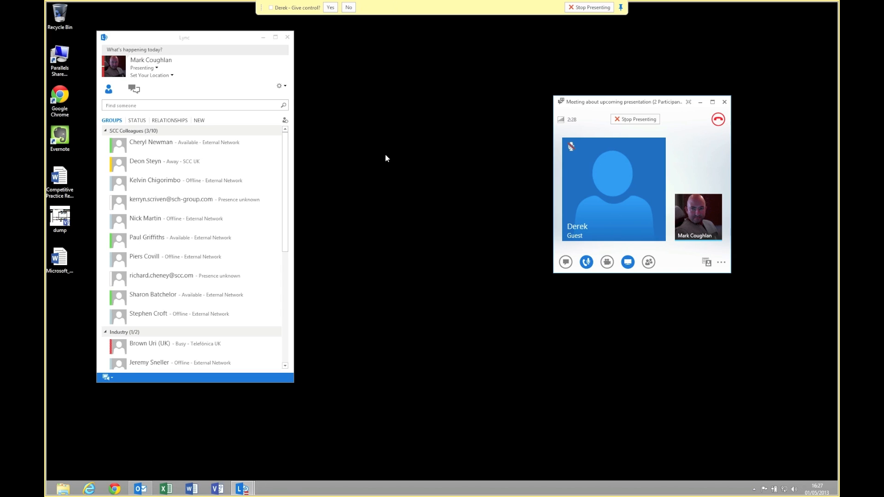
{"action": "mouse_move", "coordinate": [313, 24]}
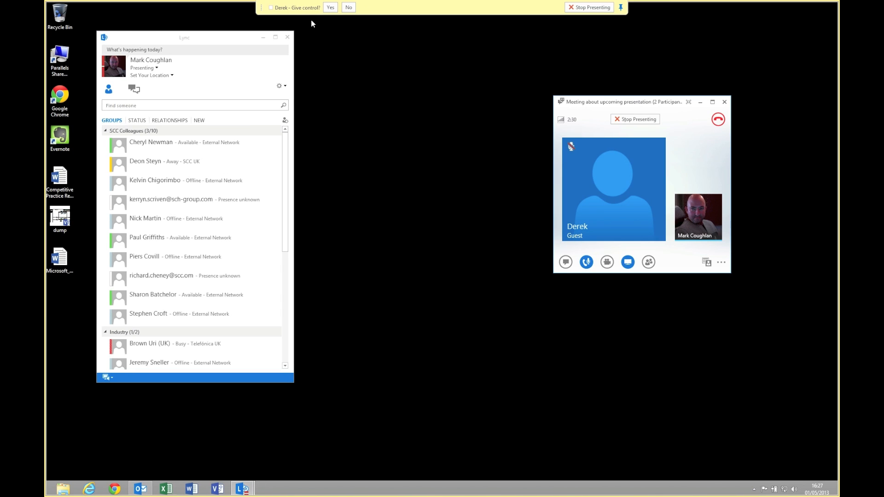
Step: Answer Yes to Derek's control request in the presenting bar
{"action": "left_click", "coordinate": [331, 7]}
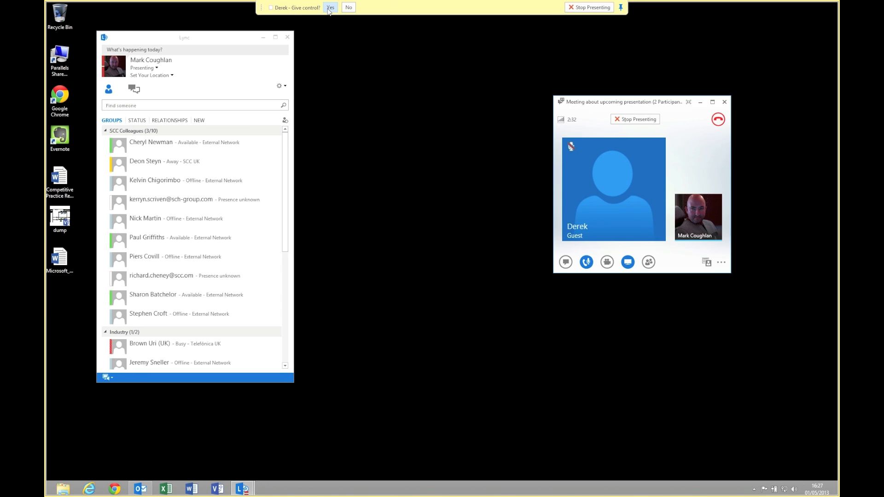
{"action": "left_click", "coordinate": [329, 7]}
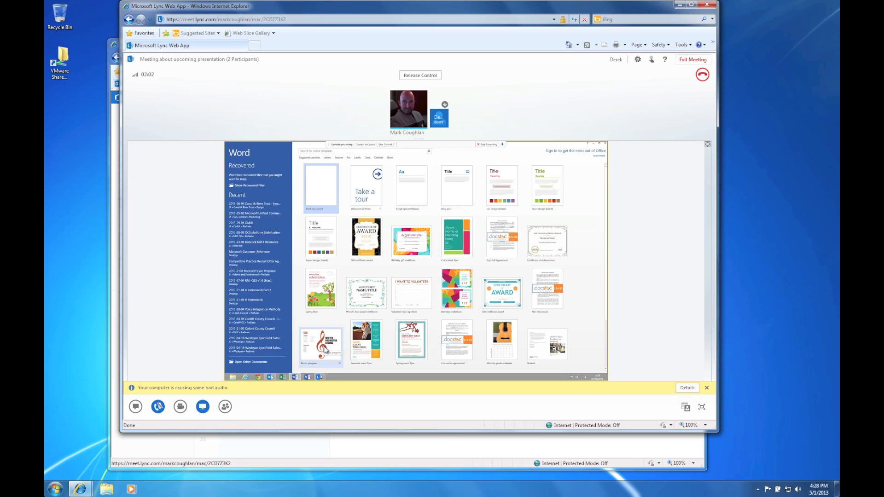
{"action": "mouse_move", "coordinate": [360, 358]}
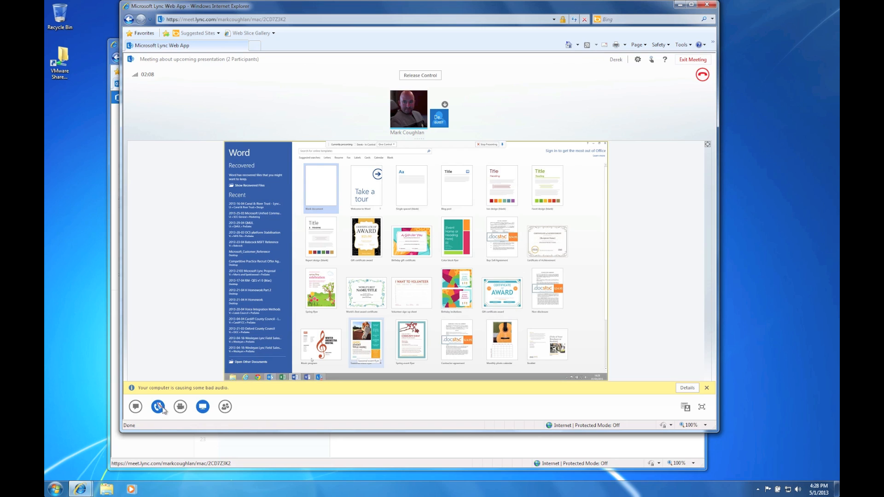
Step: Mute the guest's microphone in the Lync Web App toolbar
{"action": "left_click", "coordinate": [180, 406]}
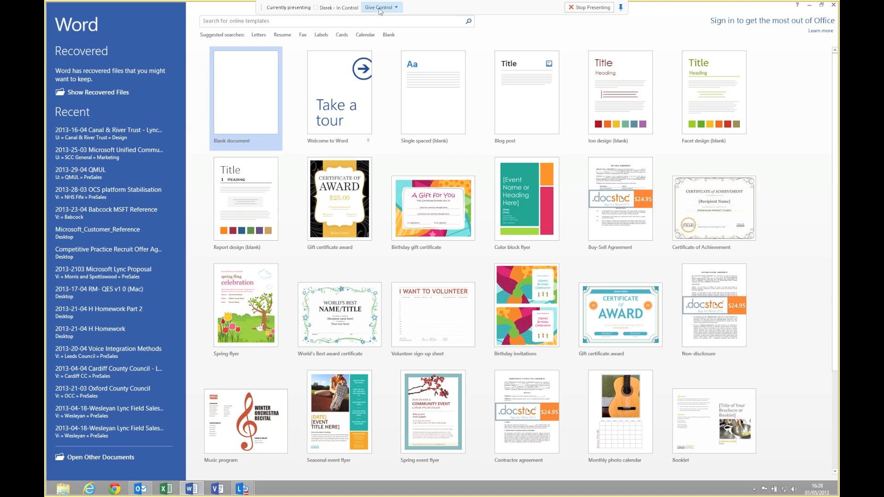
Step: Take back control of the shared desktop and discard Word's recovered files
{"action": "left_click", "coordinate": [379, 7]}
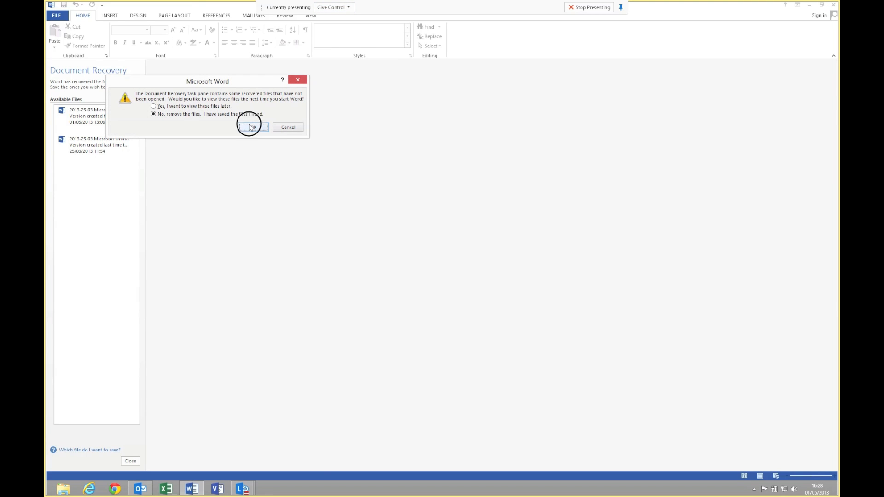
{"action": "left_click", "coordinate": [252, 127]}
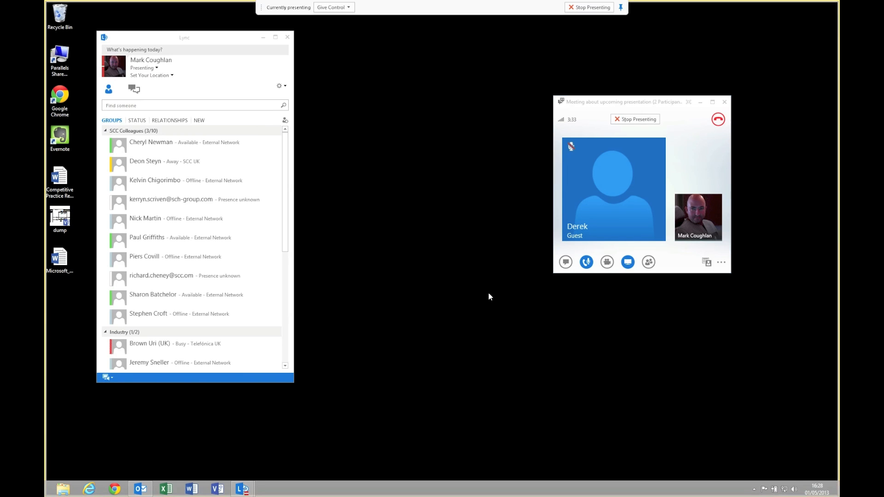
{"action": "mouse_move", "coordinate": [602, 274]}
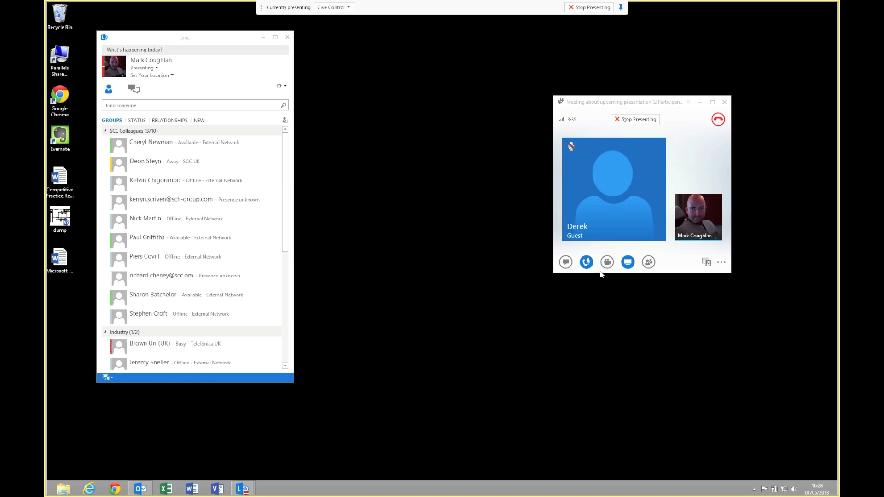
Step: Start the host's webcam video in the meeting
{"action": "left_click", "coordinate": [607, 262]}
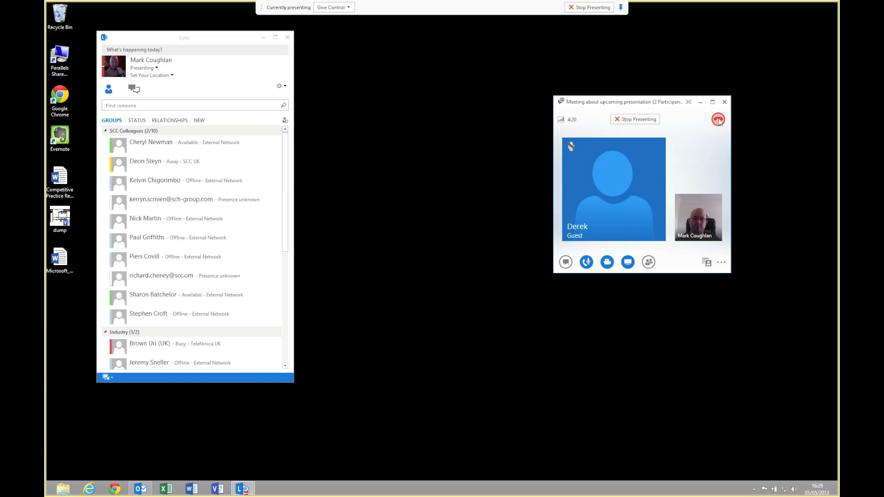
Step: Hang up to end the meeting call
{"action": "left_click", "coordinate": [718, 119]}
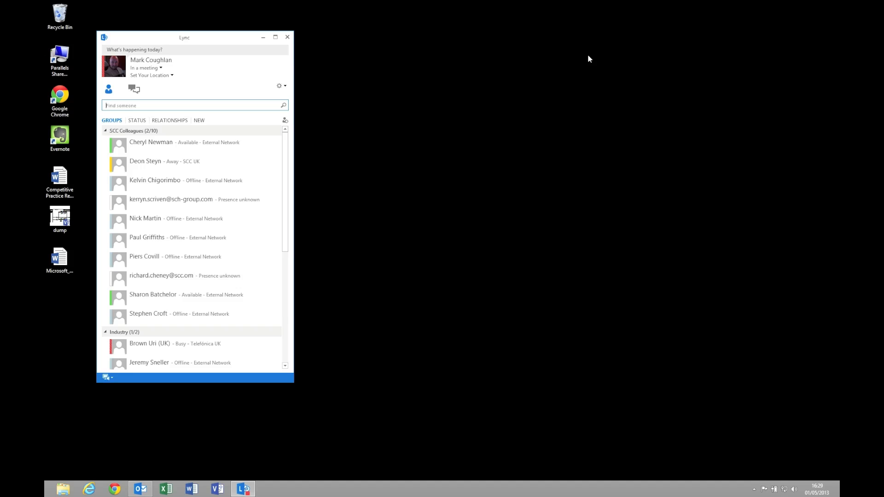
{"action": "mouse_move", "coordinate": [604, 104]}
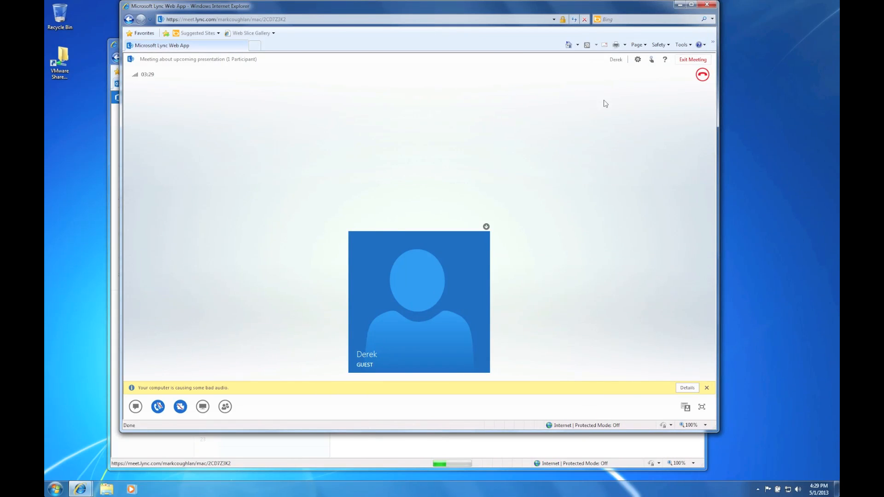
{"action": "mouse_move", "coordinate": [604, 103]}
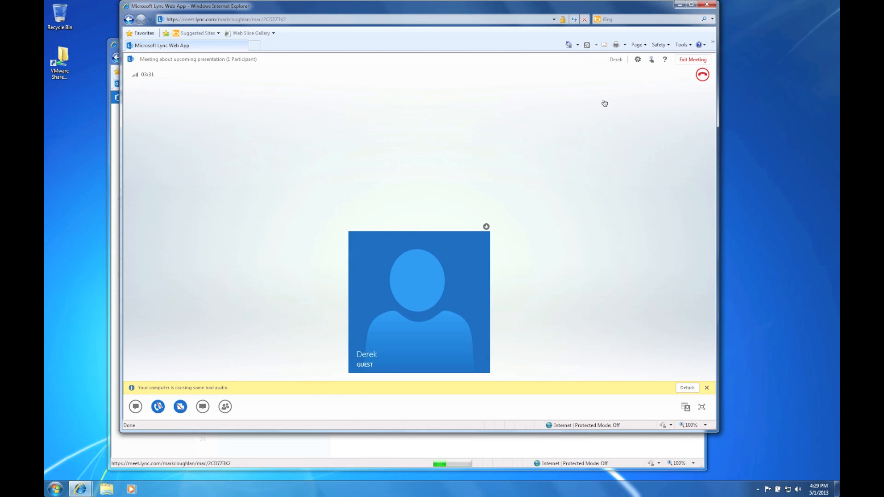
Step: Exit the meeting as guest Derek, confirm, and close the Lync Web App and Outlook Web App windows
{"action": "left_click", "coordinate": [692, 59]}
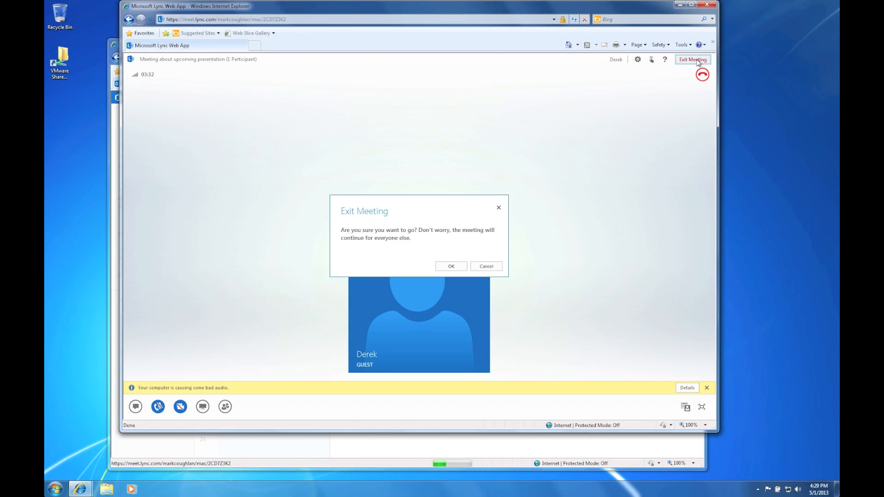
{"action": "left_click", "coordinate": [450, 266]}
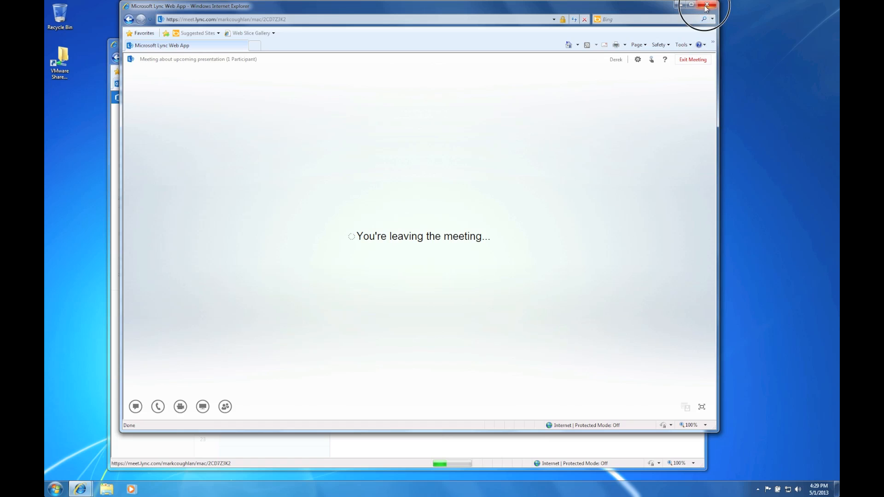
{"action": "left_click", "coordinate": [706, 5]}
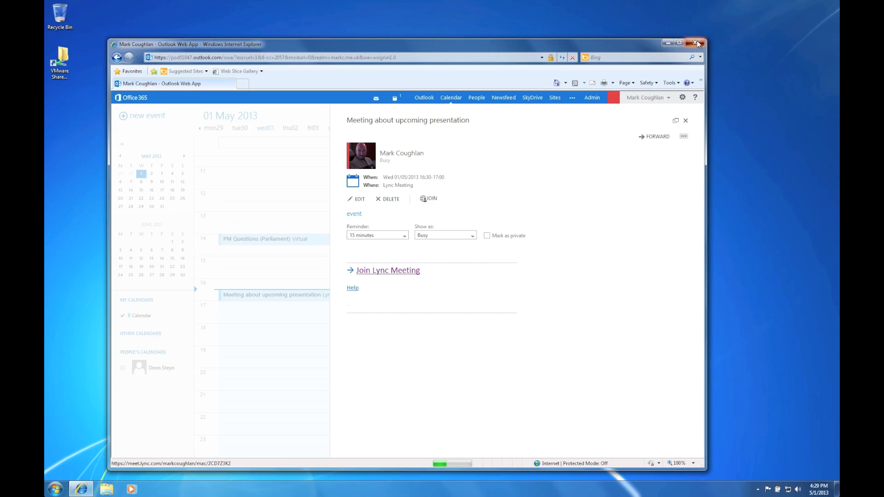
{"action": "left_click", "coordinate": [697, 43]}
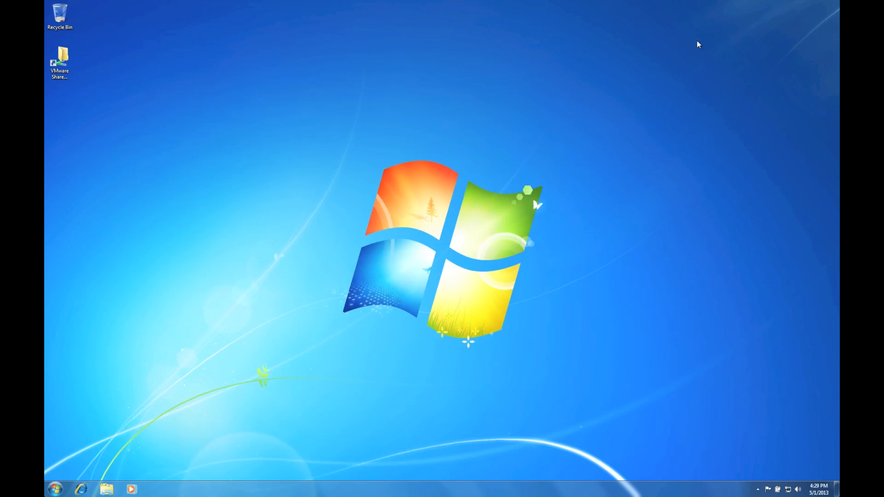